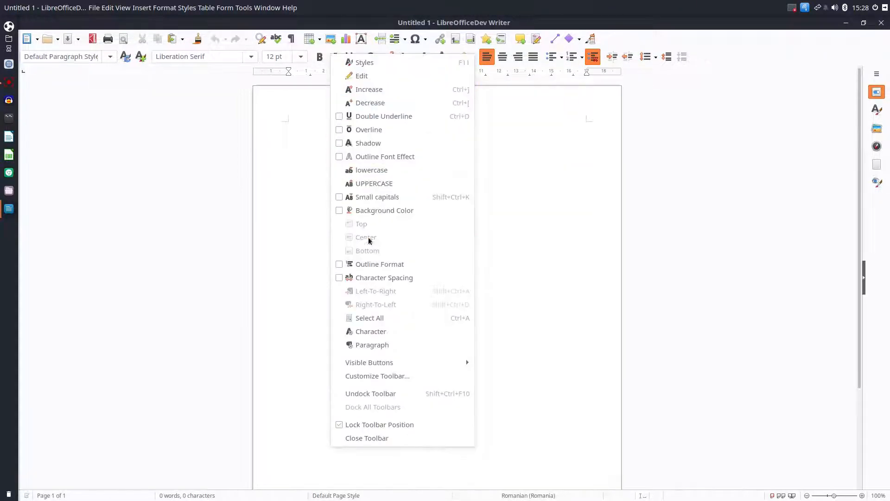
# Open the Customize dialog for the Formatting toolbar from its right-click menu
pyautogui.click(403, 271)
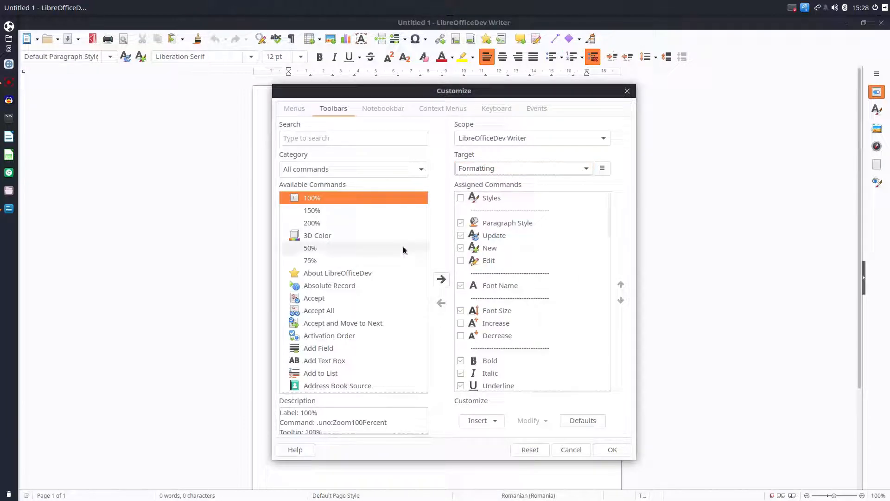
pyautogui.moveTo(440, 228)
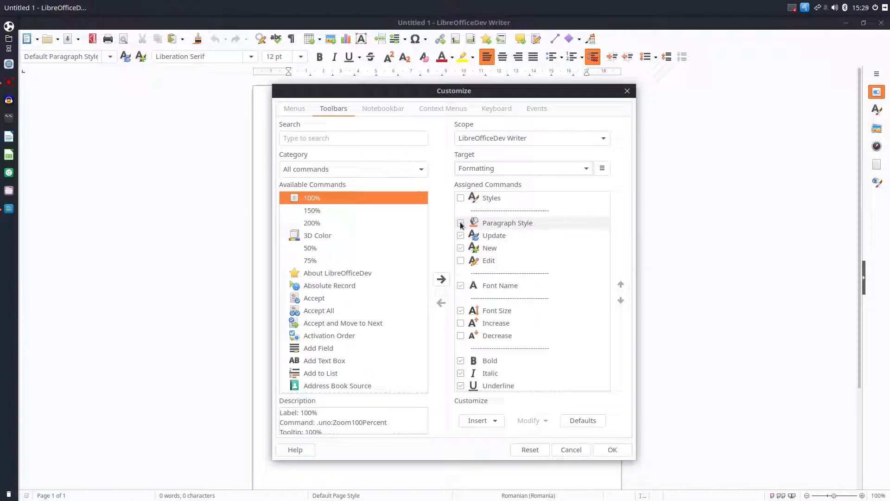
# Untick Paragraph Style, Font Name, Font Size and Strikethrough in Formatting's assigned commands
pyautogui.click(507, 222)
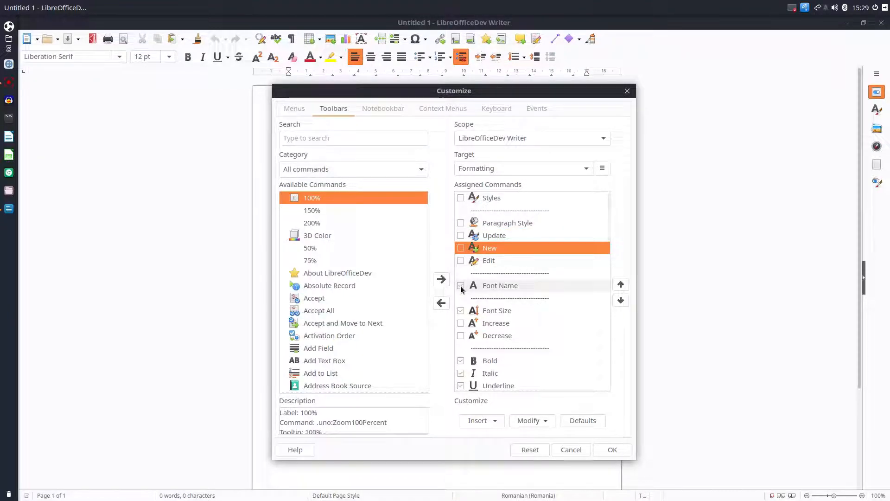
pyautogui.click(461, 285)
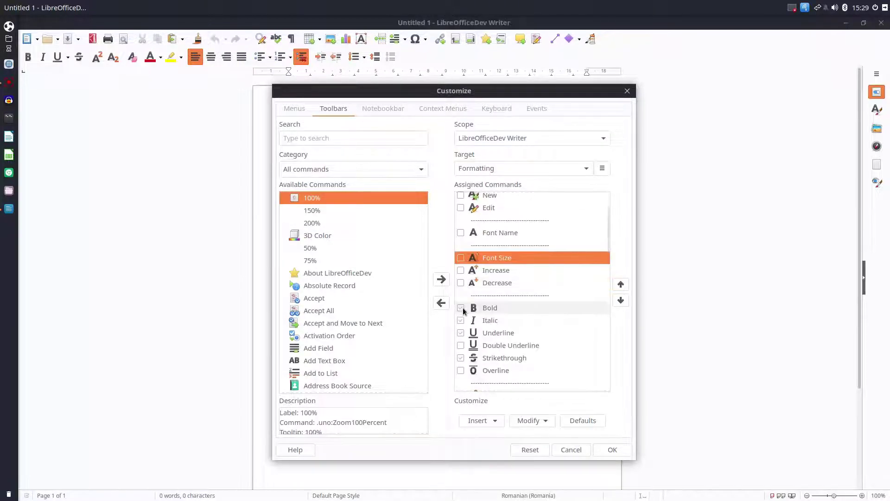
pyautogui.scroll(-3)
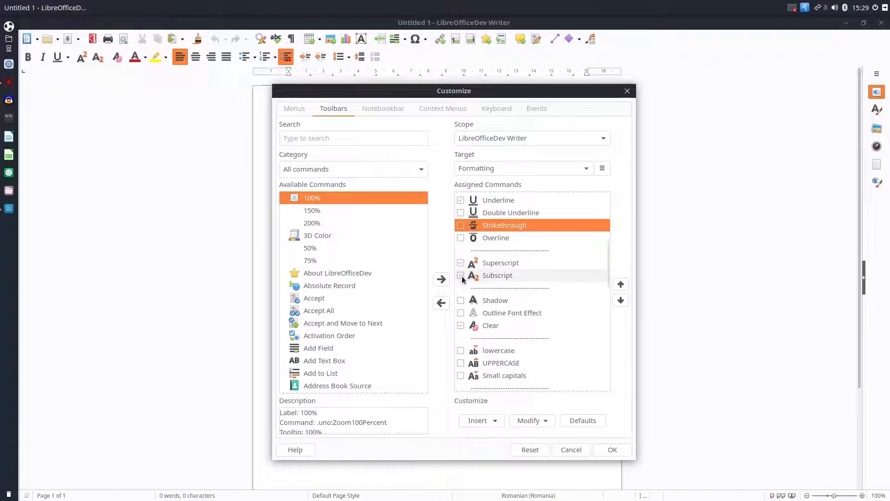
pyautogui.scroll(-3)
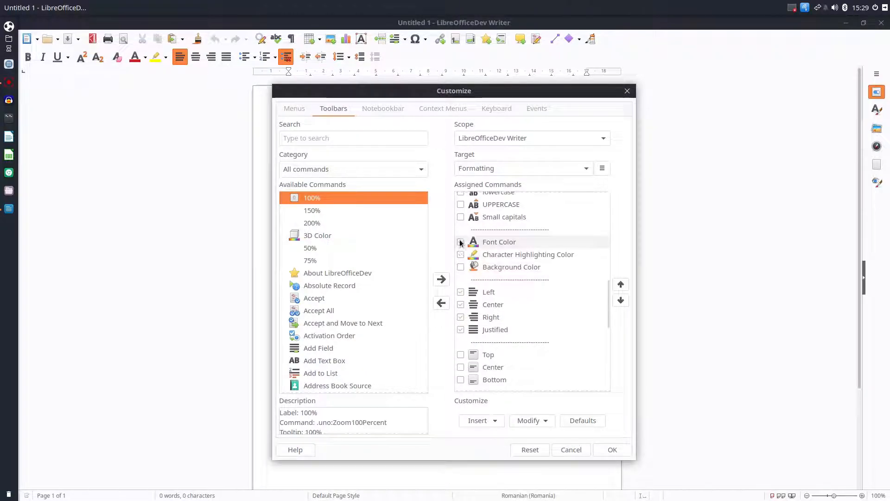
pyautogui.click(460, 242)
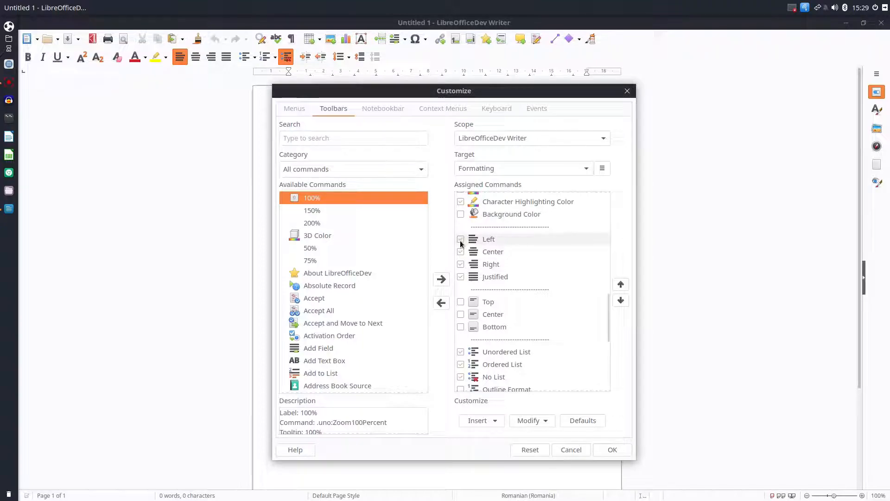
pyautogui.click(461, 239)
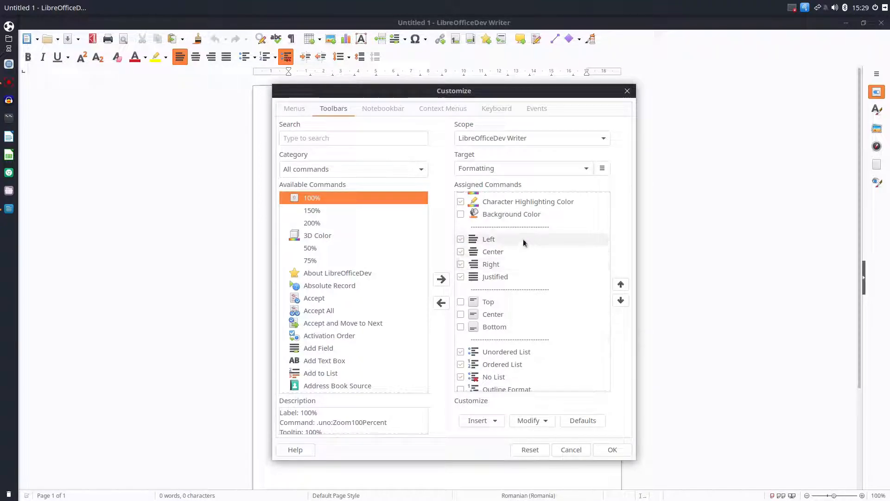
pyautogui.scroll(-3)
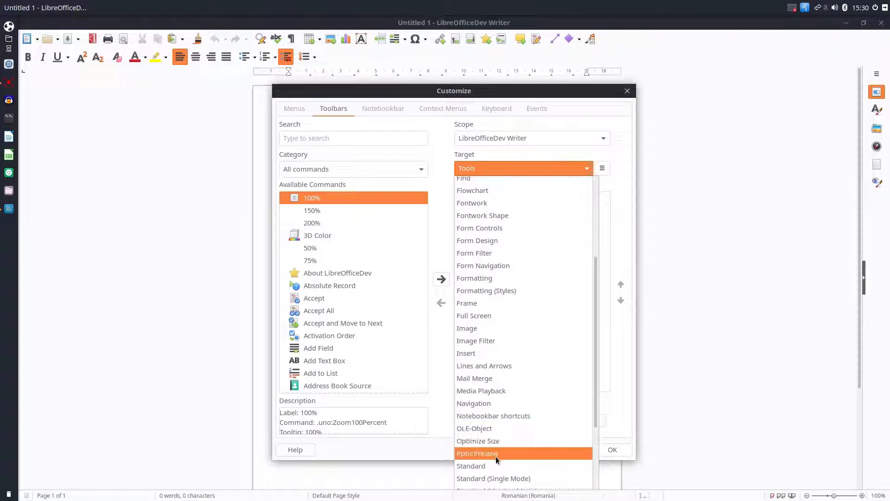
# Target the Standard toolbar and untick New and the next commands in its list
pyautogui.click(471, 466)
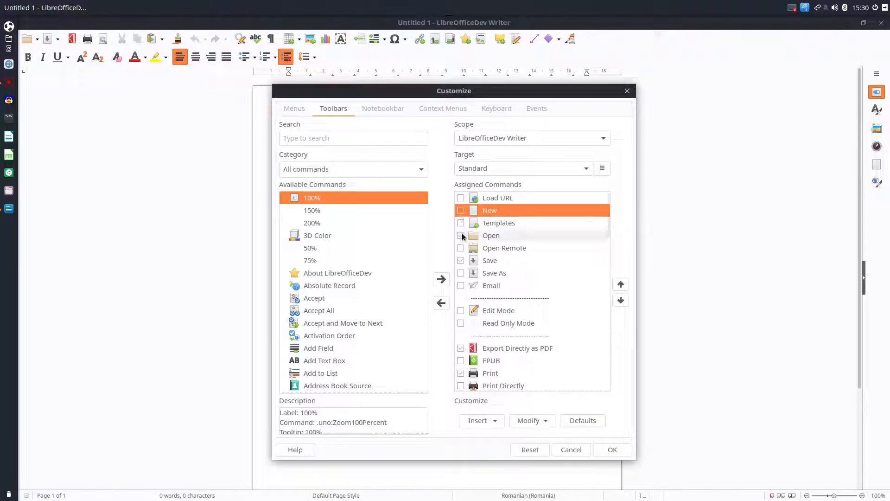
pyautogui.click(461, 235)
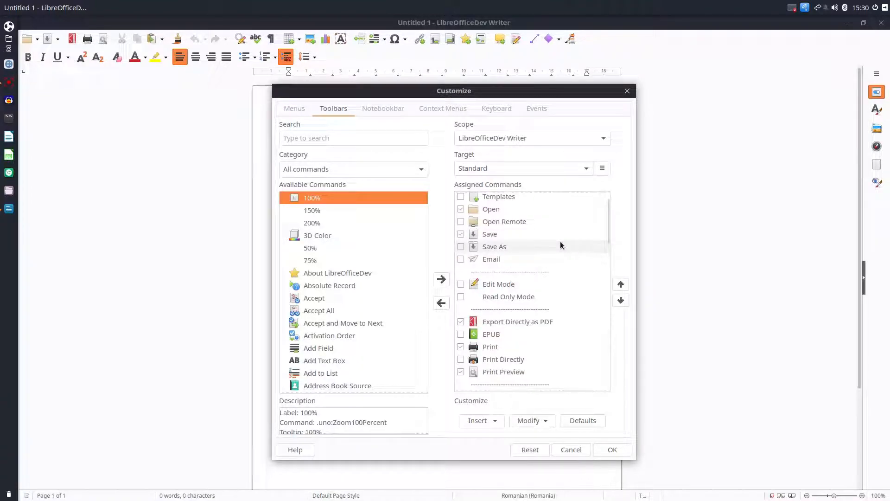
pyautogui.scroll(-3)
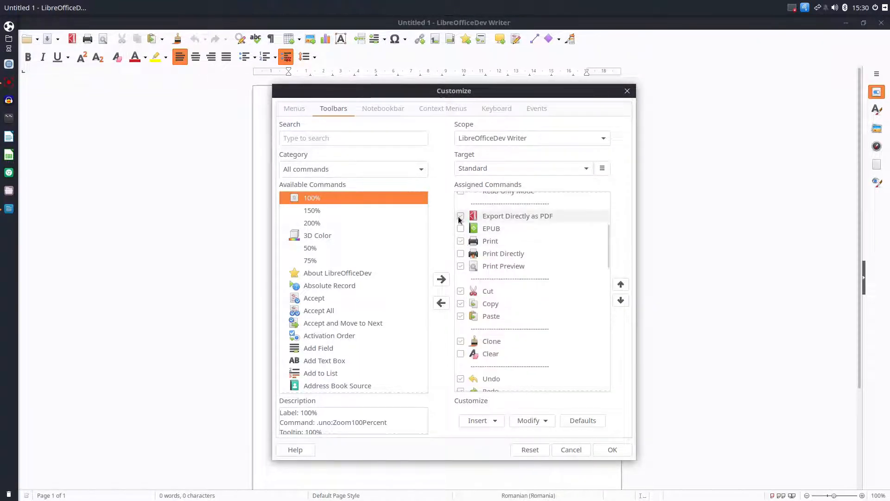
pyautogui.click(460, 216)
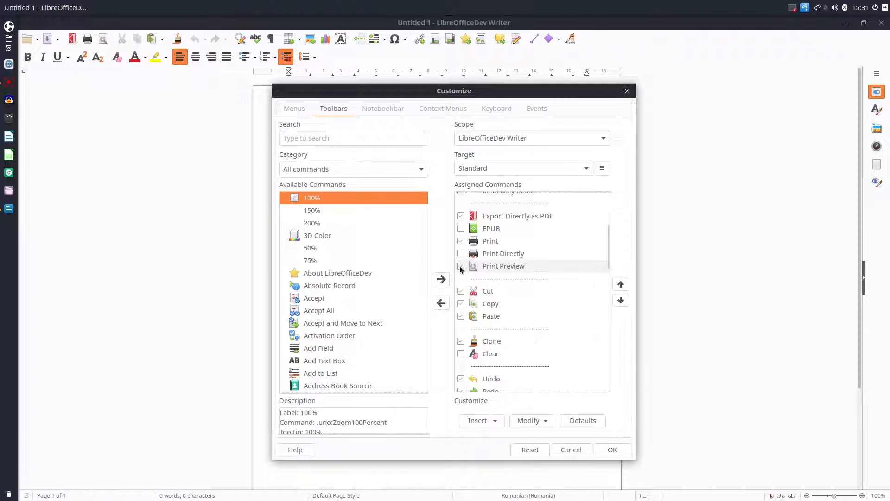
pyautogui.click(461, 266)
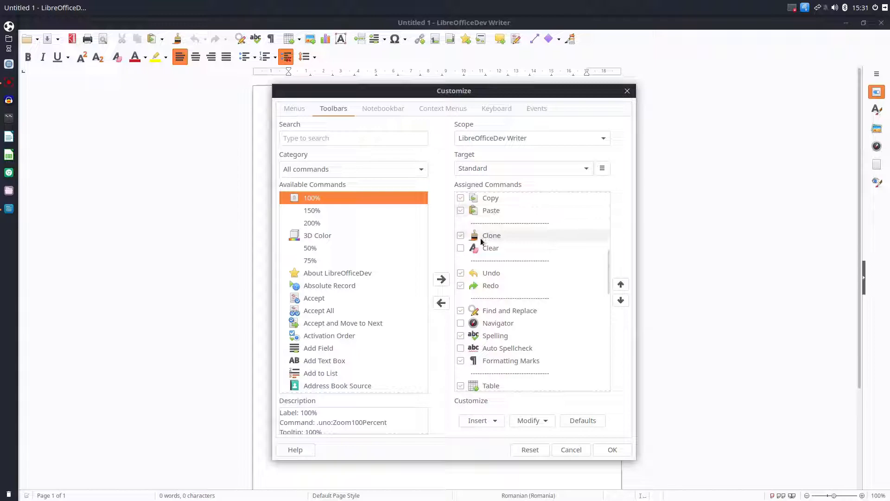
pyautogui.scroll(-3)
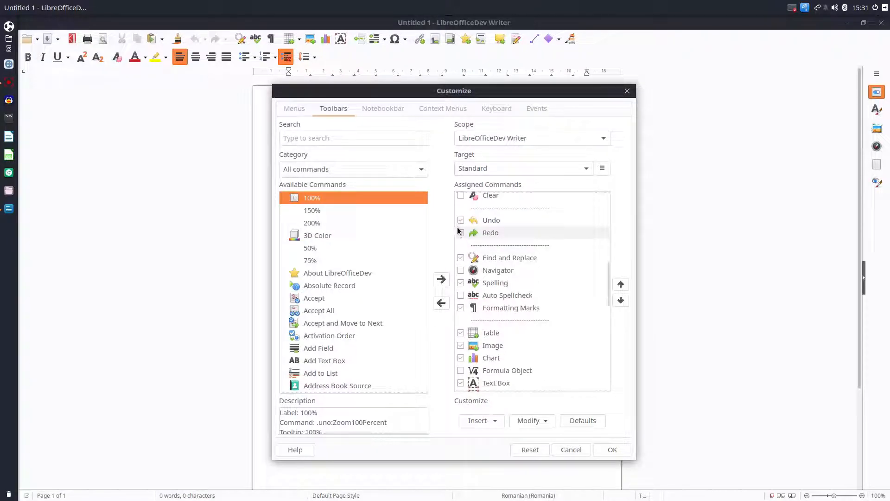
pyautogui.click(460, 219)
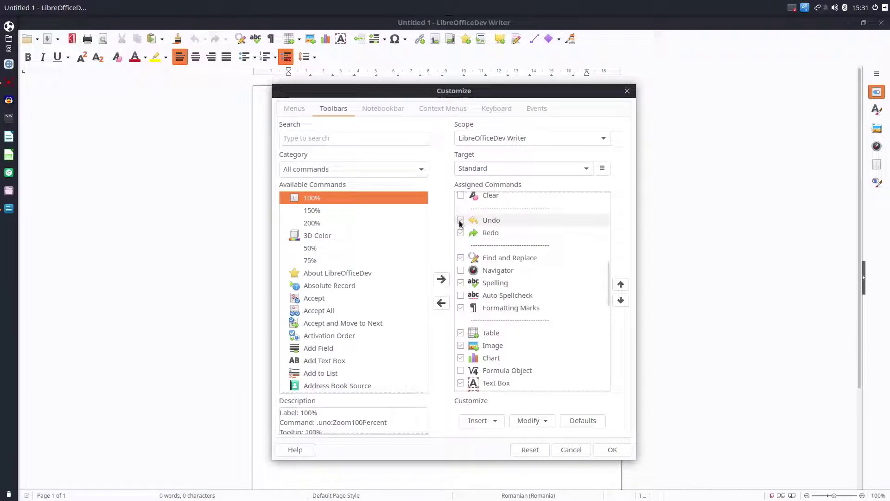
pyautogui.click(460, 220)
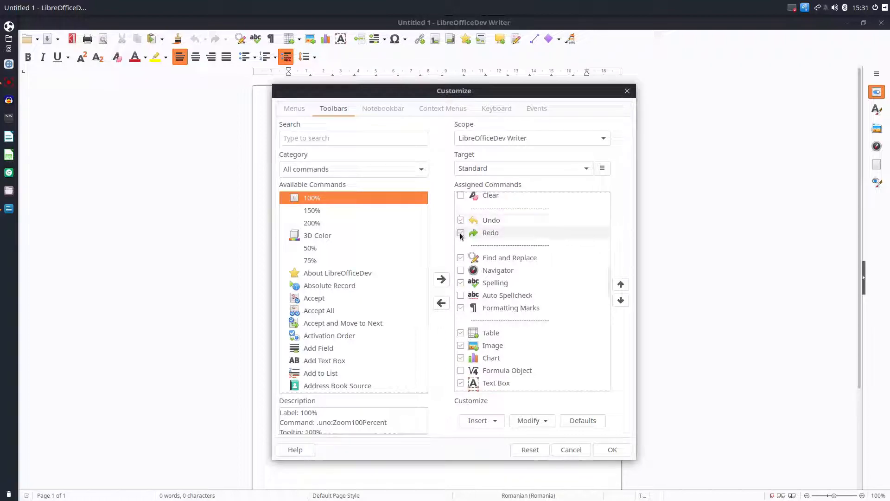
# Untick Find and Replace, Spelling, Formatting Marks, Table, Image and Text Box on Standard
pyautogui.scroll(-3)
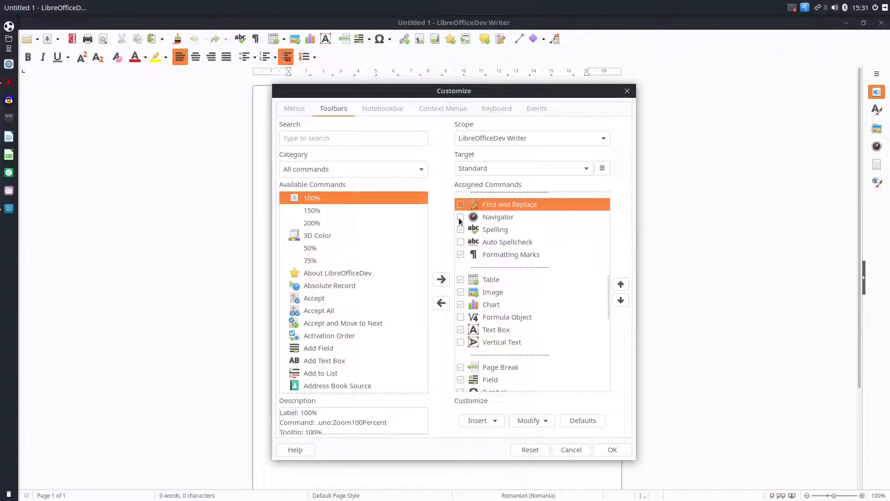
pyautogui.click(460, 229)
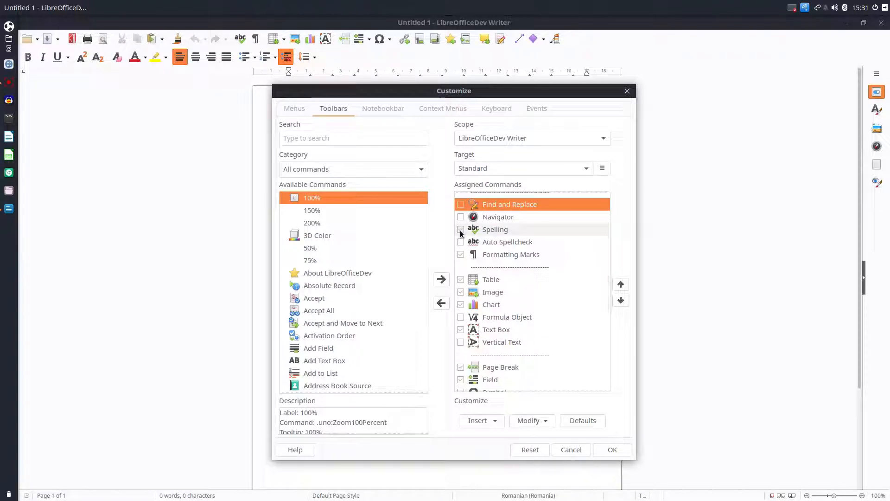
pyautogui.click(495, 229)
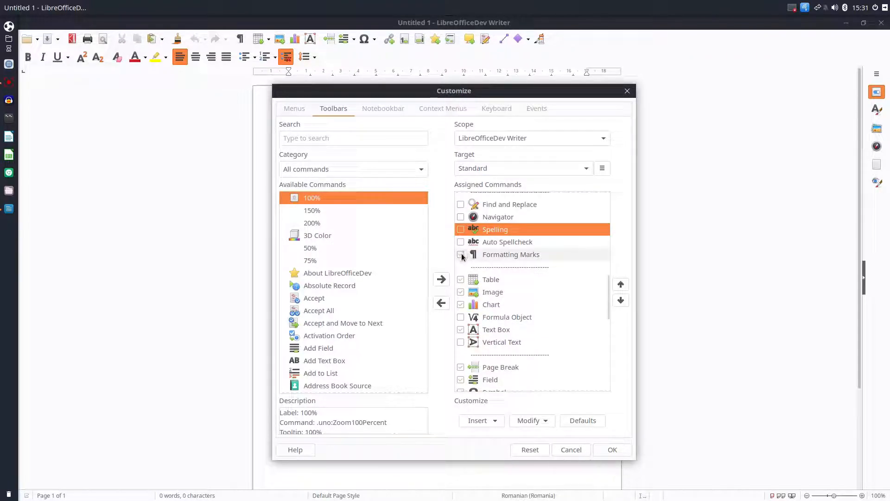
pyautogui.click(510, 254)
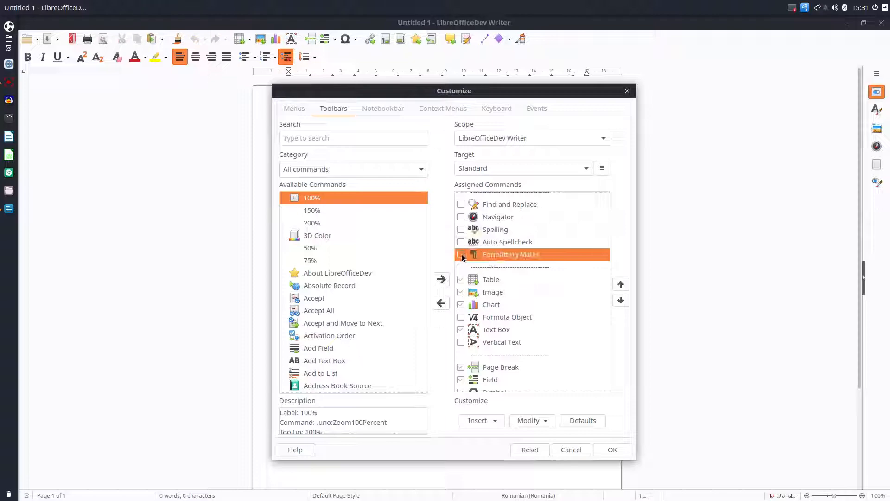
pyautogui.scroll(-3)
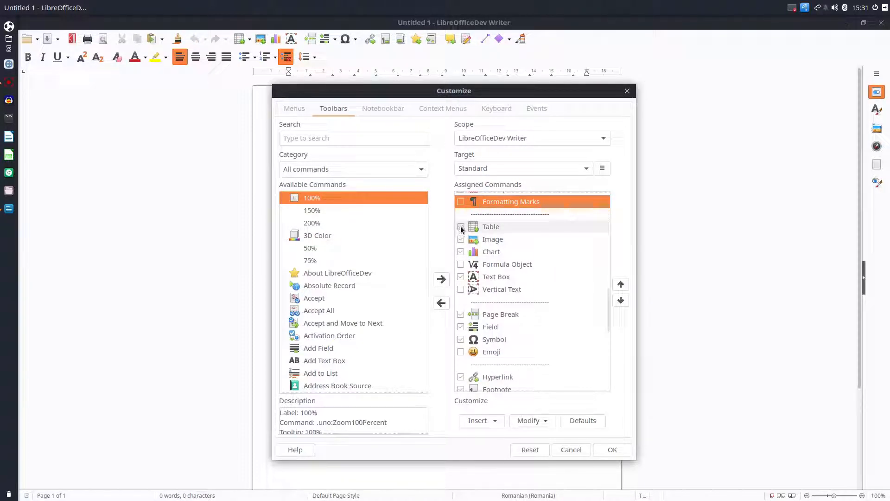
pyautogui.click(460, 239)
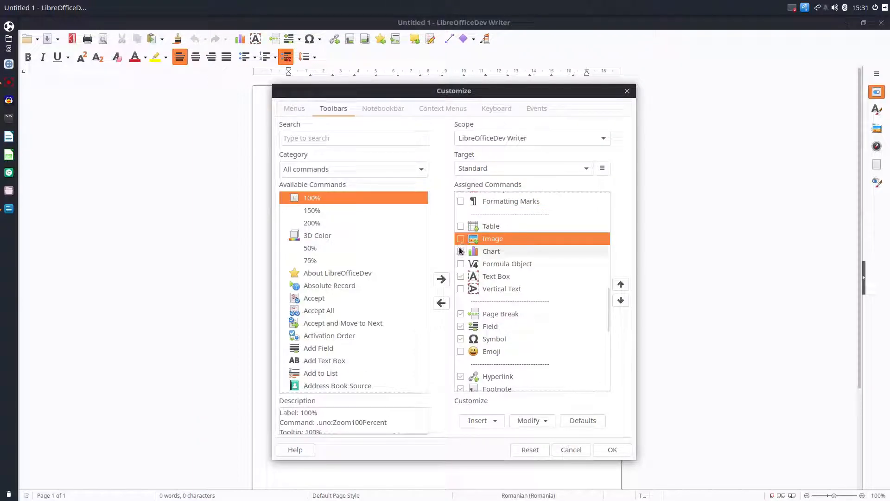
pyautogui.click(491, 251)
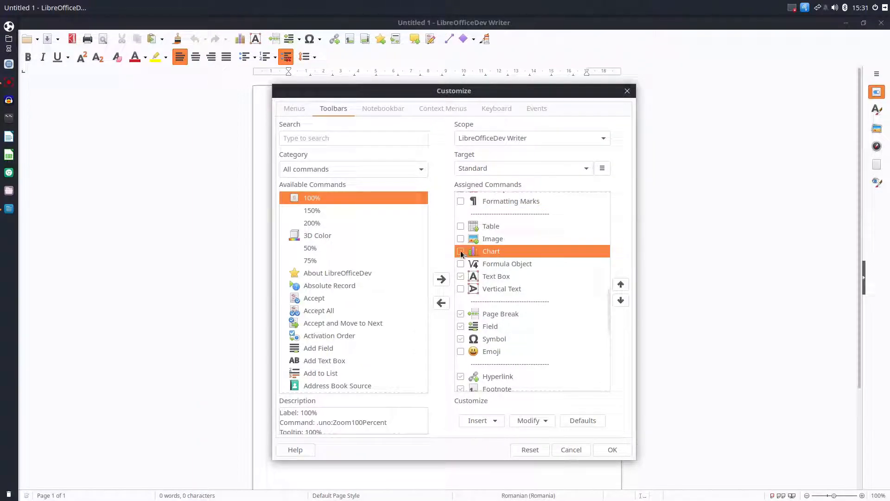
pyautogui.click(460, 251)
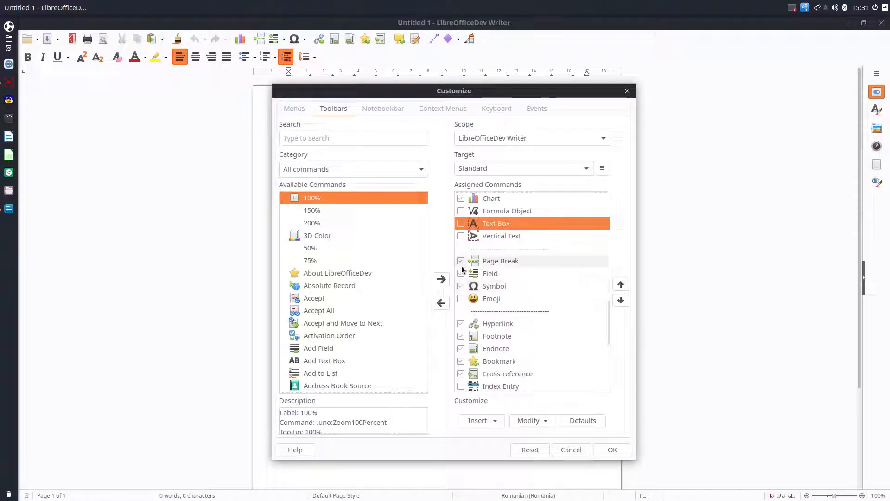
# Untick Page Break, Symbol, Track Changes Functions and Line, then close the Customize dialog
pyautogui.click(500, 260)
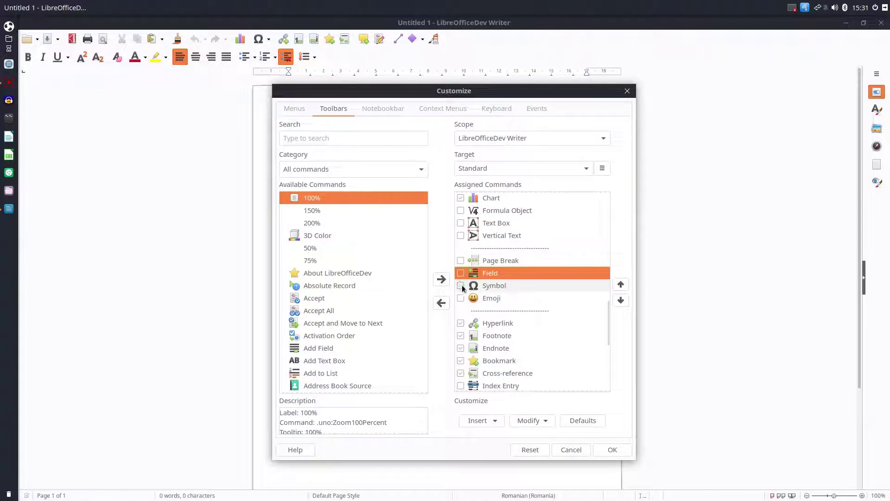
pyautogui.scroll(-3)
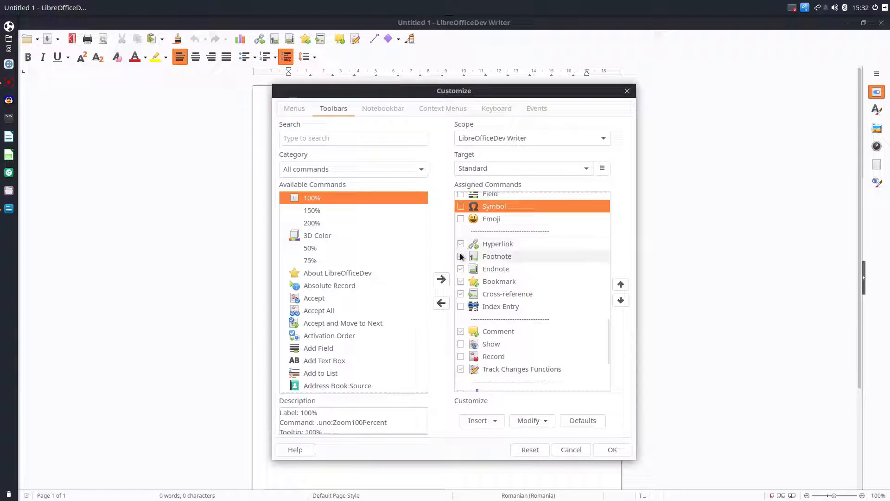
pyautogui.click(497, 256)
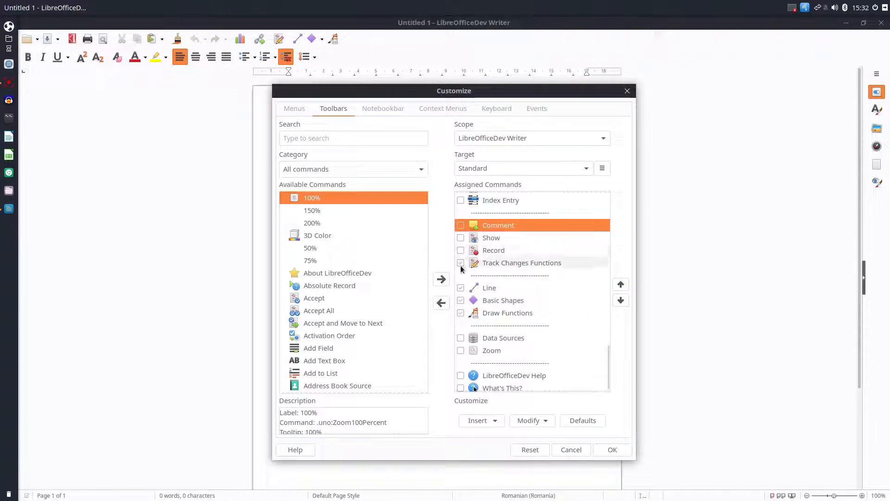
pyautogui.click(522, 262)
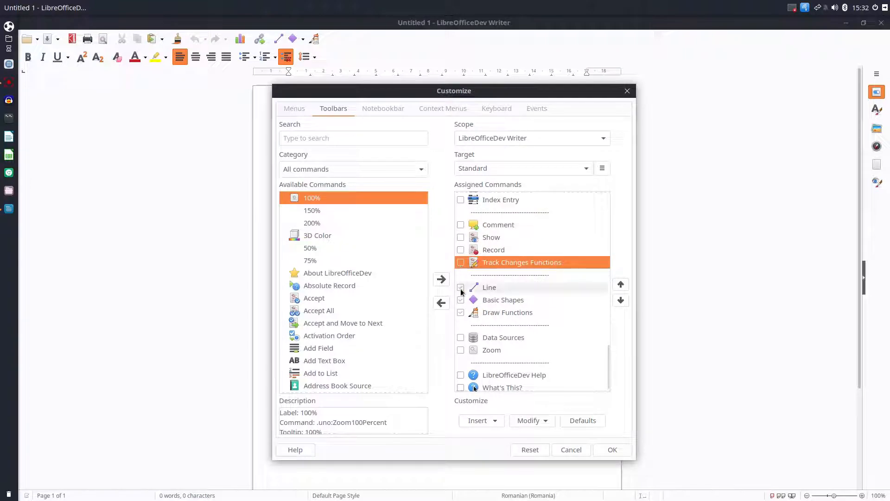
pyautogui.click(503, 299)
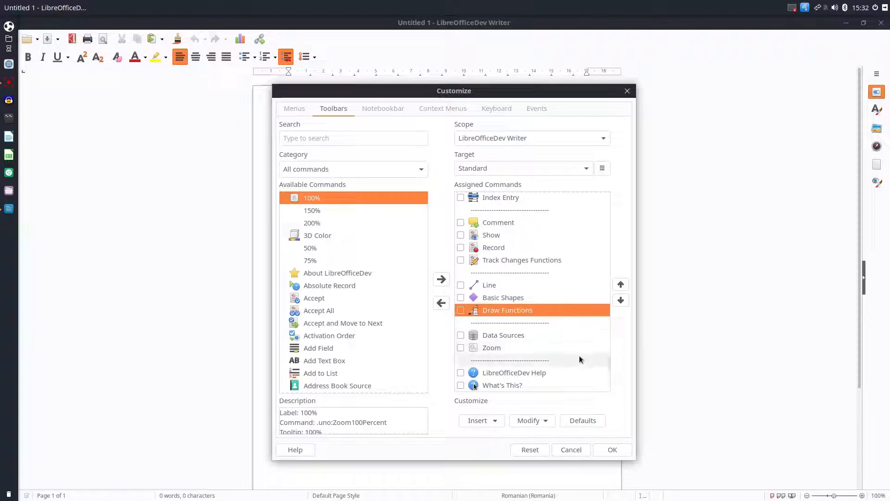
pyautogui.click(571, 449)
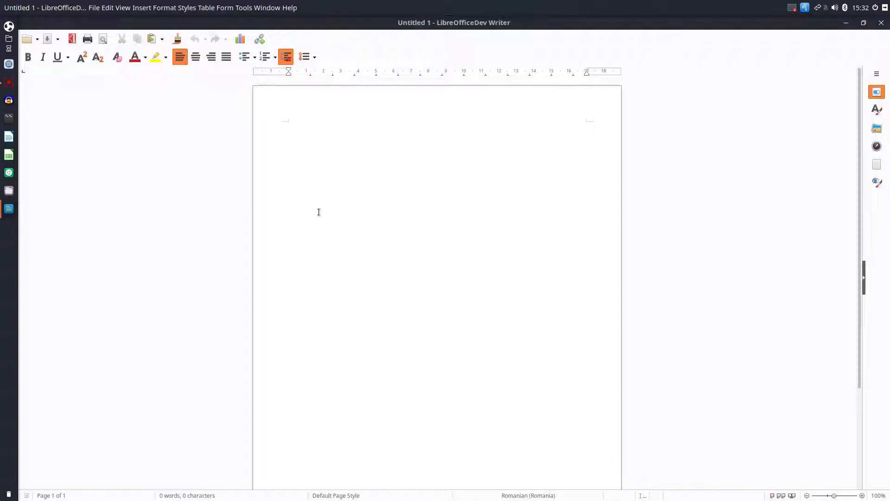
pyautogui.moveTo(404, 109)
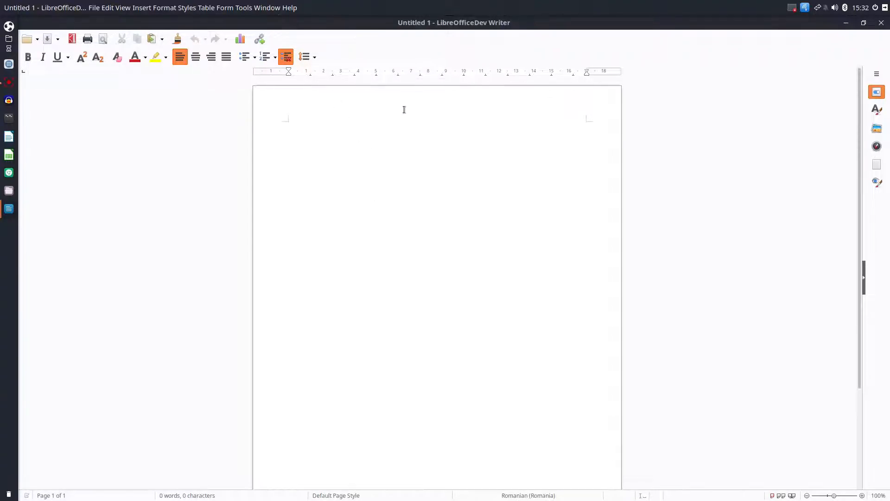
# Set the sidebar icon size to Small in the Tools > Options View page
pyautogui.click(247, 8)
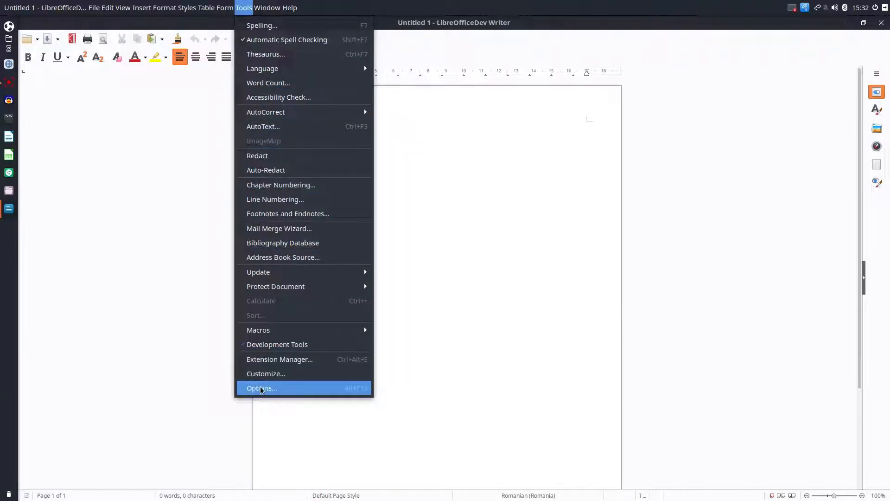
pyautogui.click(262, 388)
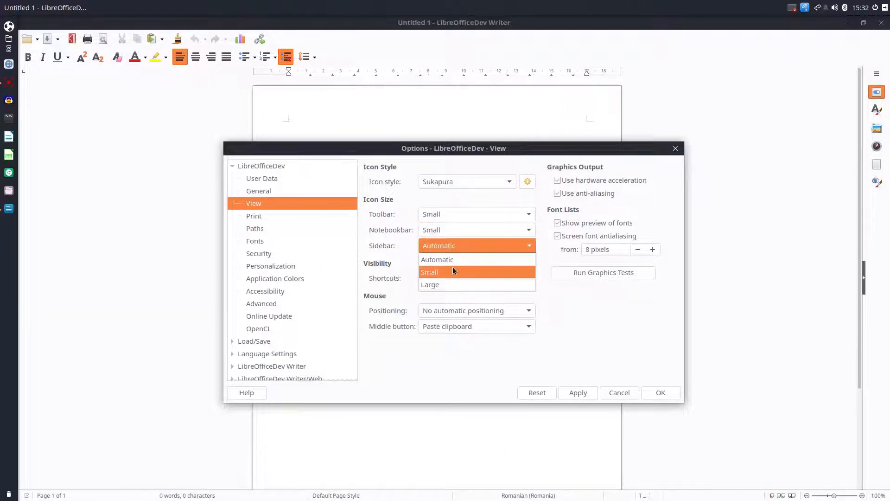
pyautogui.click(430, 271)
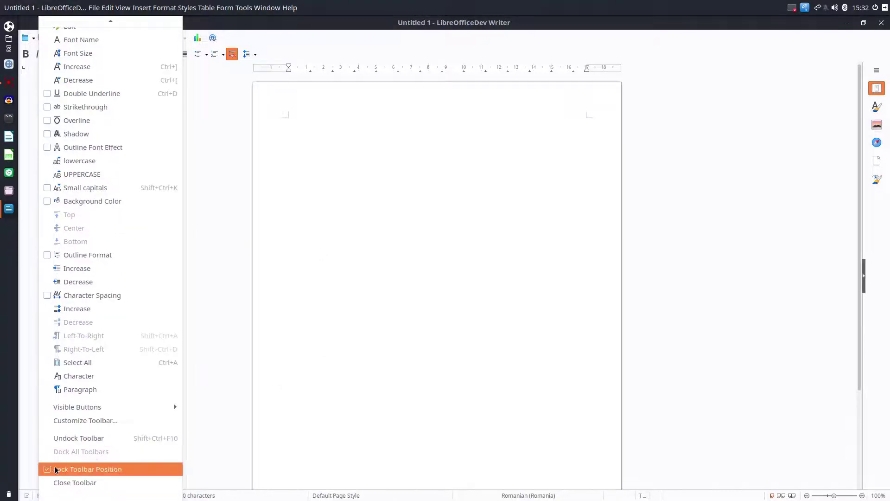
# Uncheck Lock Toolbar Position so the toolbars can be moved
pyautogui.click(88, 469)
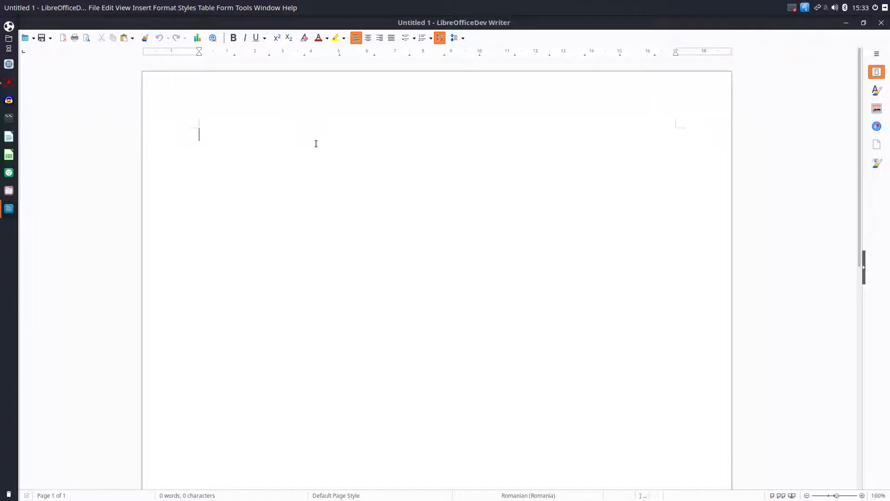
pyautogui.moveTo(302, 141)
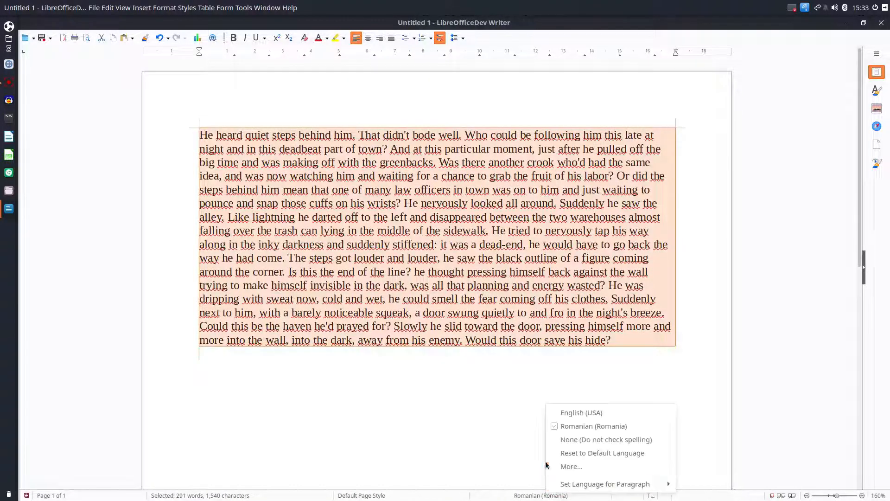
# Set the text language to None, type 'dsd' below the story and bullet it
pyautogui.click(605, 439)
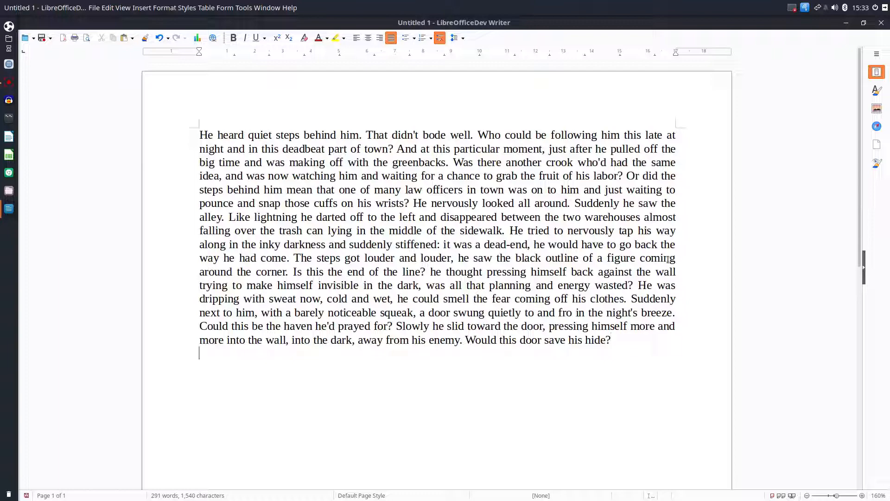
pyautogui.write('dsd')
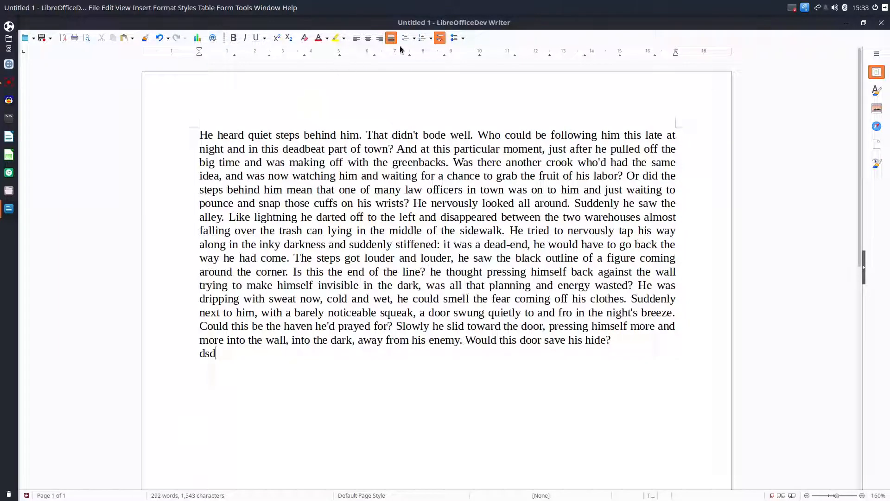
pyautogui.click(406, 38)
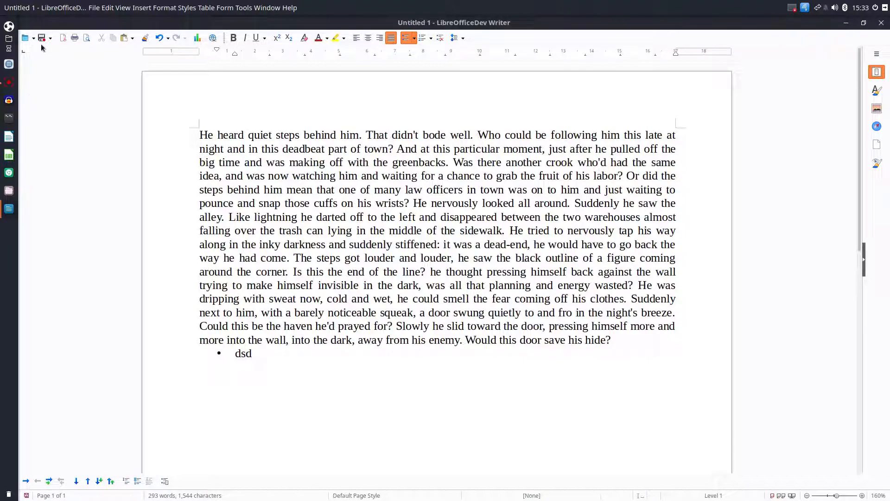
pyautogui.moveTo(42, 38)
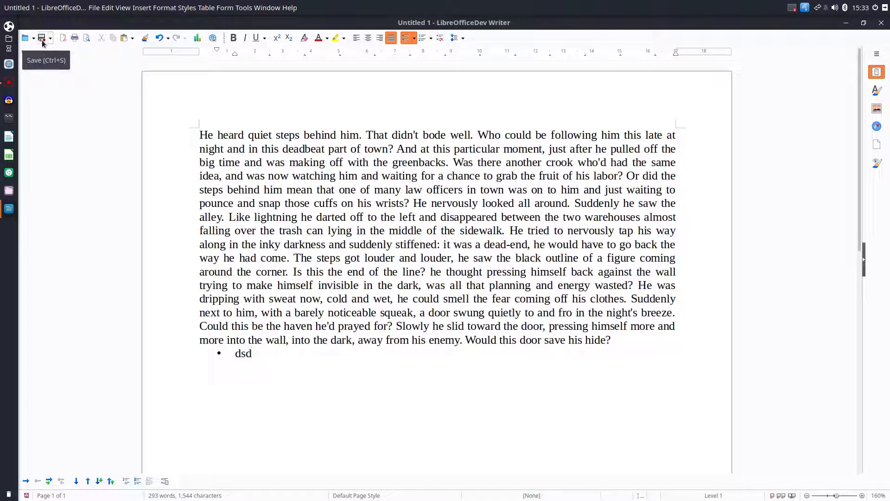
pyautogui.moveTo(25, 44)
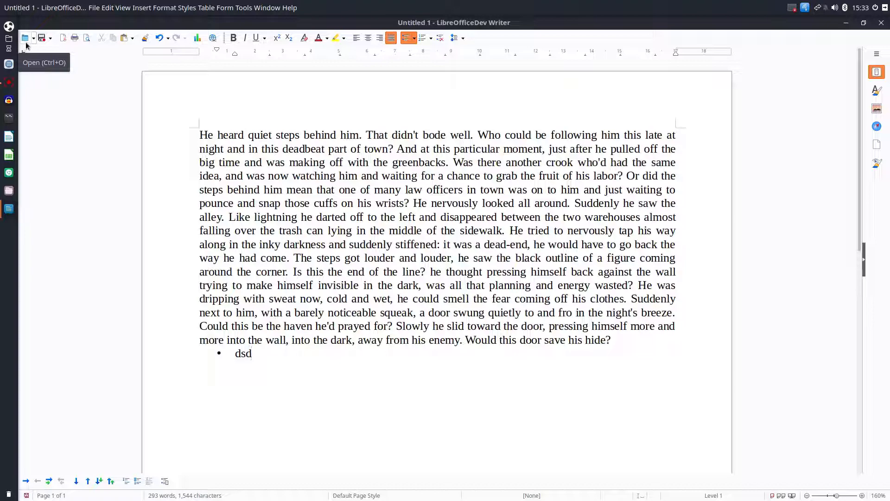
pyautogui.moveTo(63, 38)
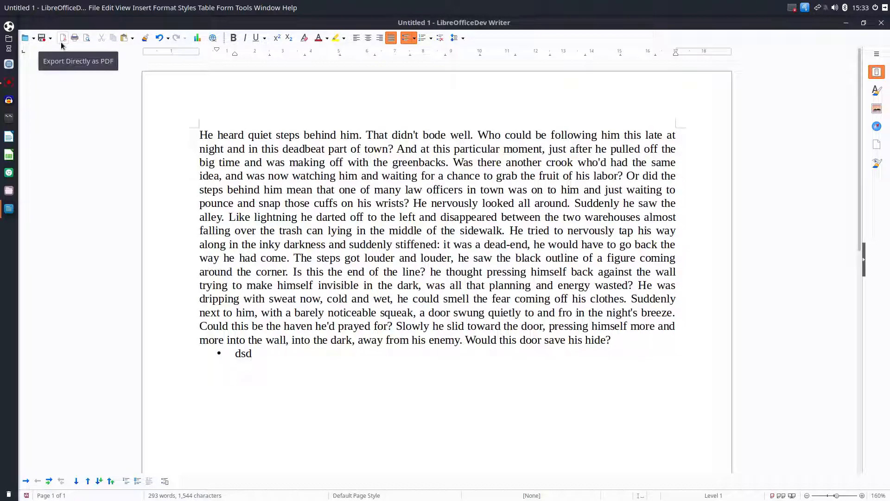
pyautogui.moveTo(85, 37)
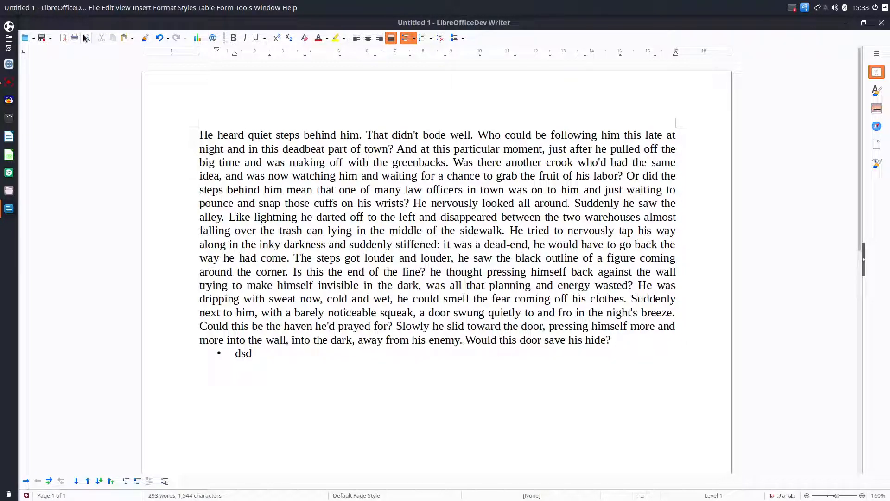
pyautogui.moveTo(87, 37)
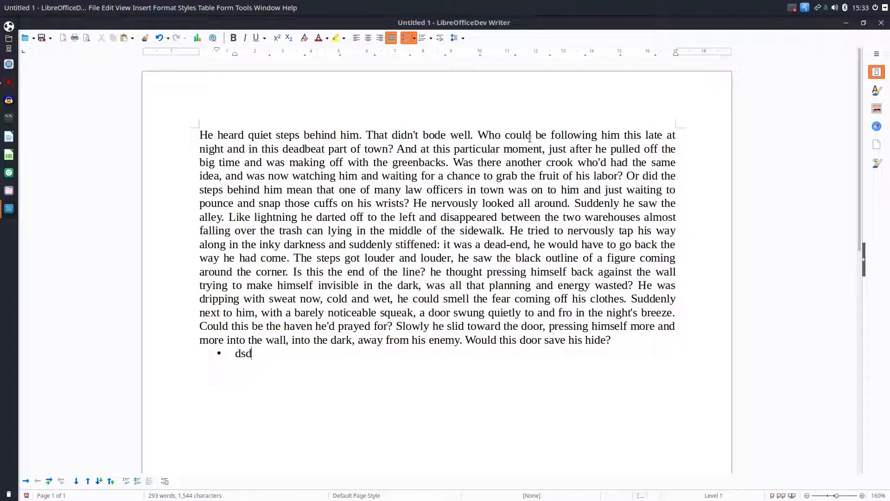
# Apply double line spacing and browse the Insert, Format and View menus
pyautogui.click(462, 38)
pyautogui.write('45')
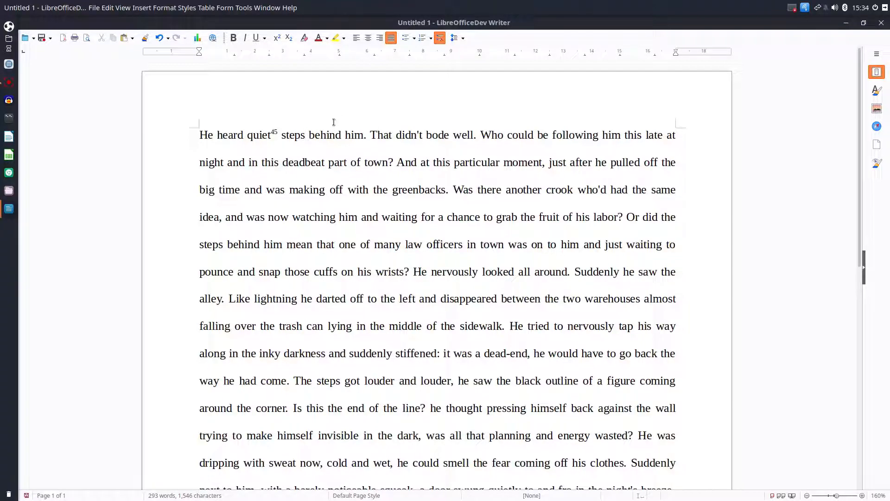
pyautogui.click(145, 8)
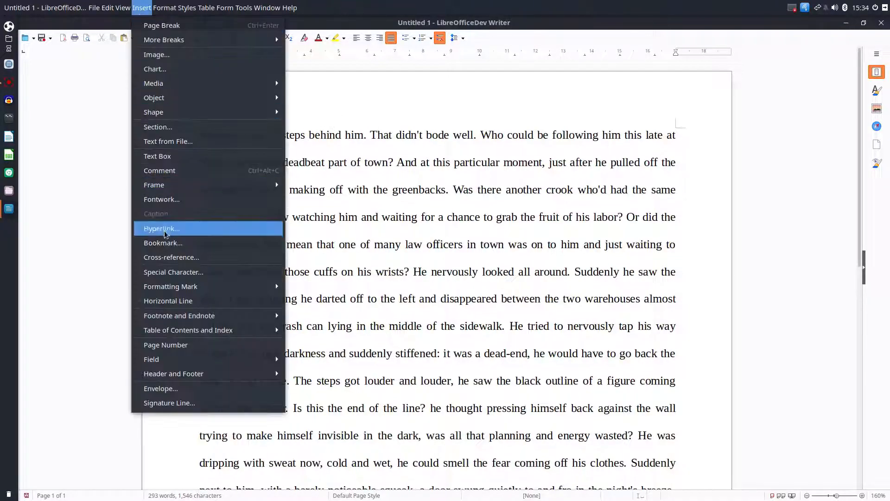
pyautogui.moveTo(187, 373)
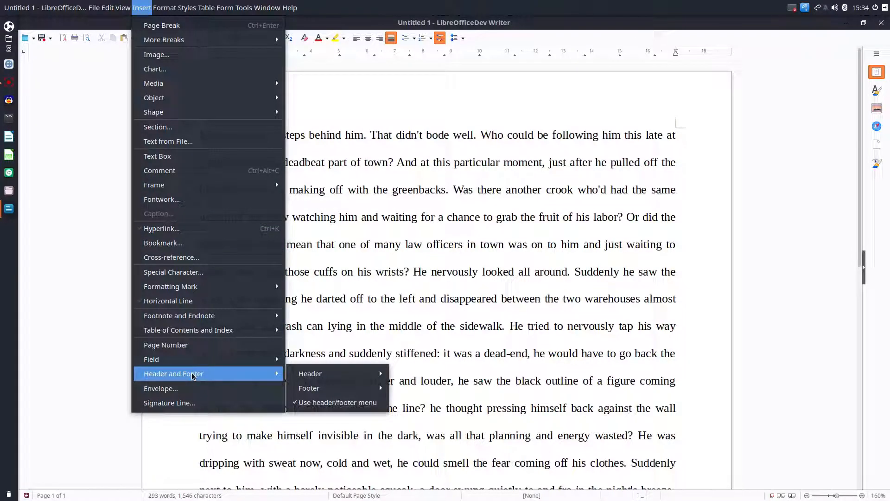
pyautogui.moveTo(167, 170)
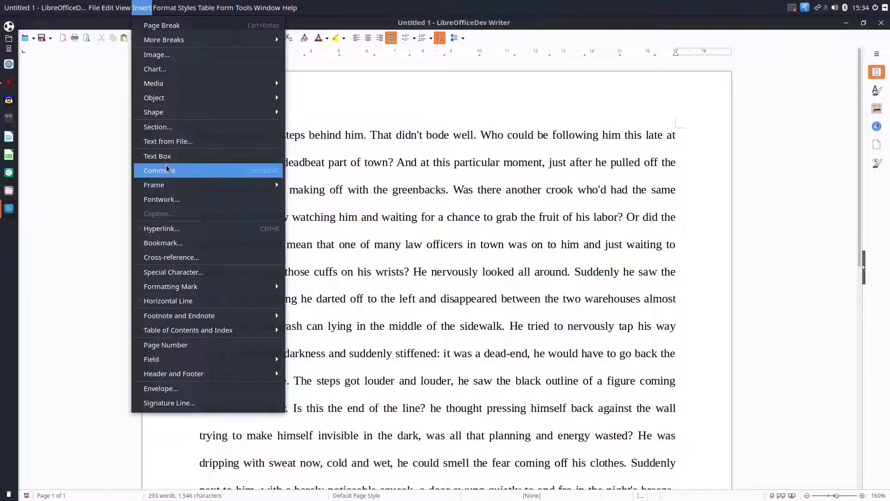
pyautogui.moveTo(154, 111)
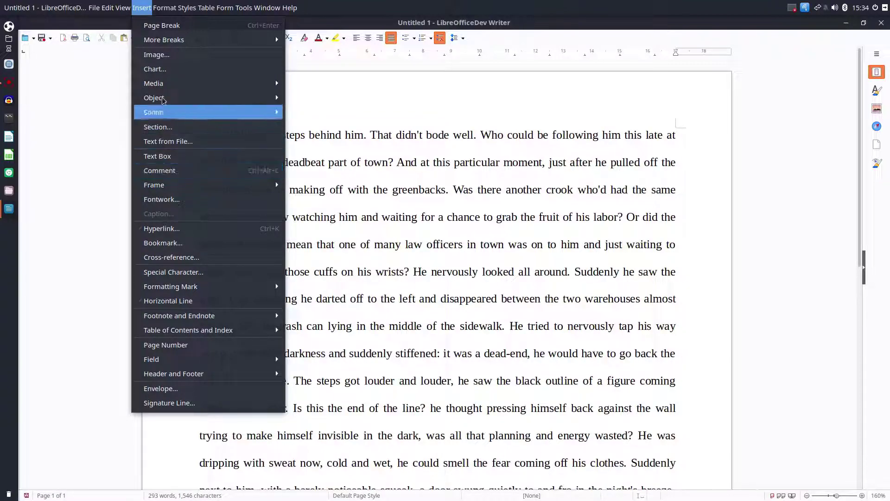
pyautogui.click(164, 7)
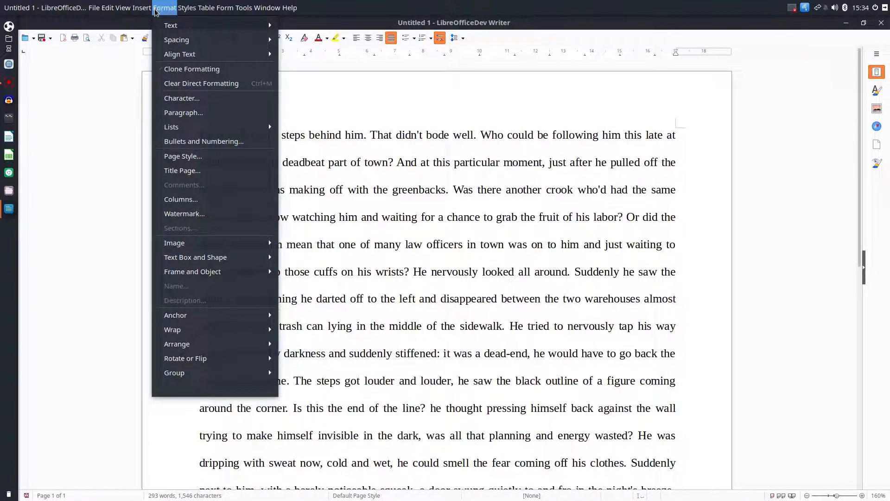
pyautogui.click(185, 8)
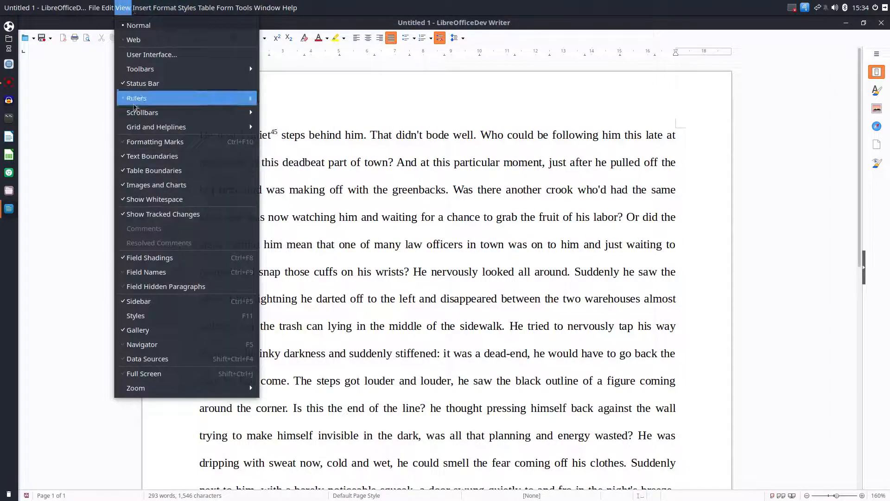
pyautogui.click(142, 7)
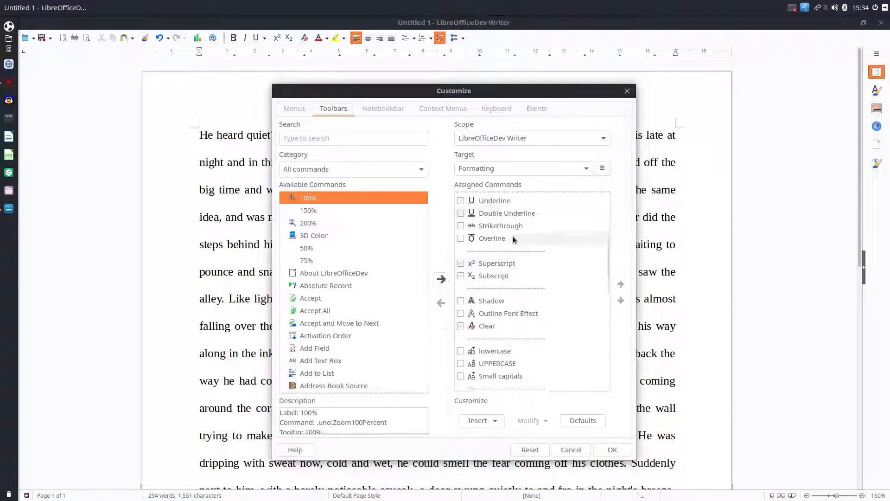
# Scroll through the Formatting toolbar's assigned commands in the Customize dialog
pyautogui.scroll(-3)
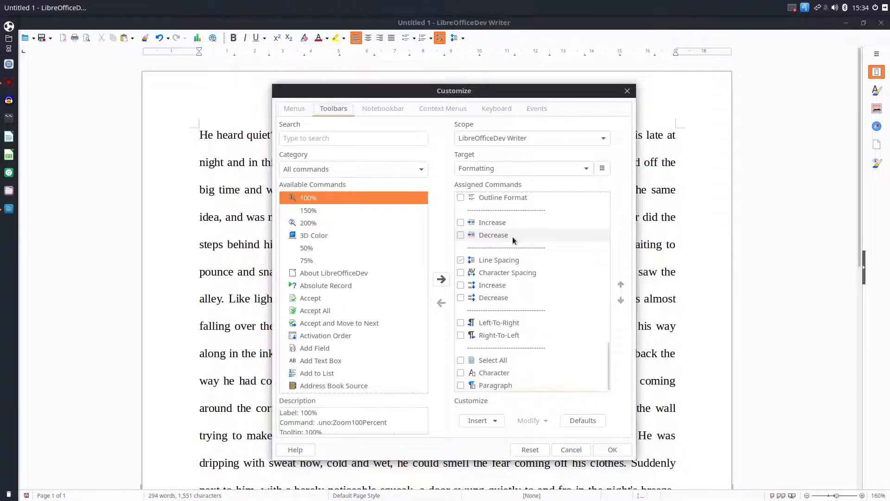
pyautogui.scroll(-3)
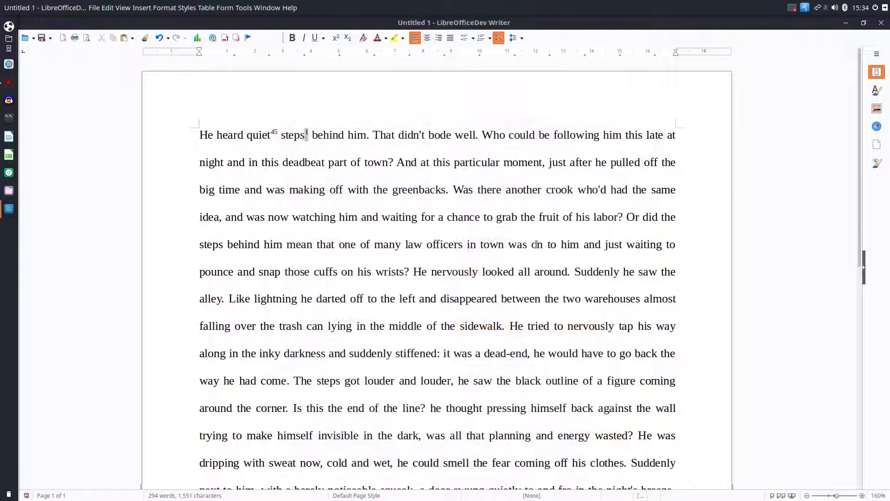
# Dock the toolbar vertically on the left and bold "snap those cuffs" through "darted off to the left"
pyautogui.click(449, 37)
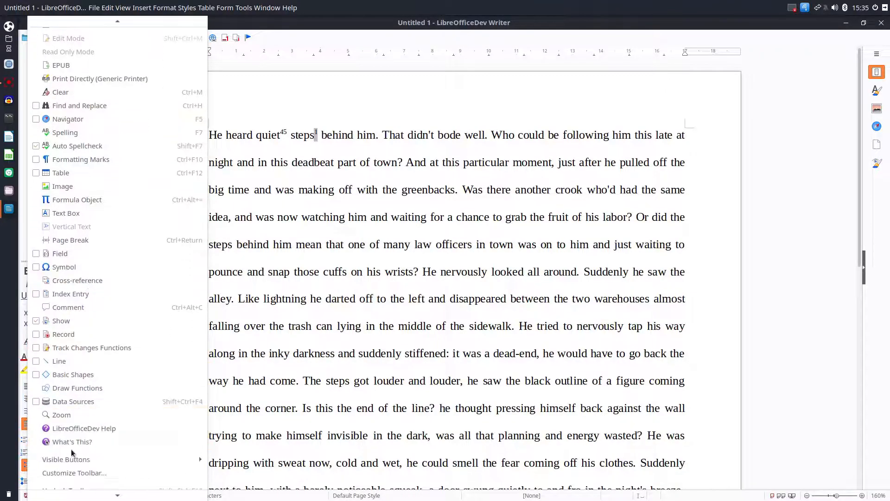
pyautogui.press('Escape')
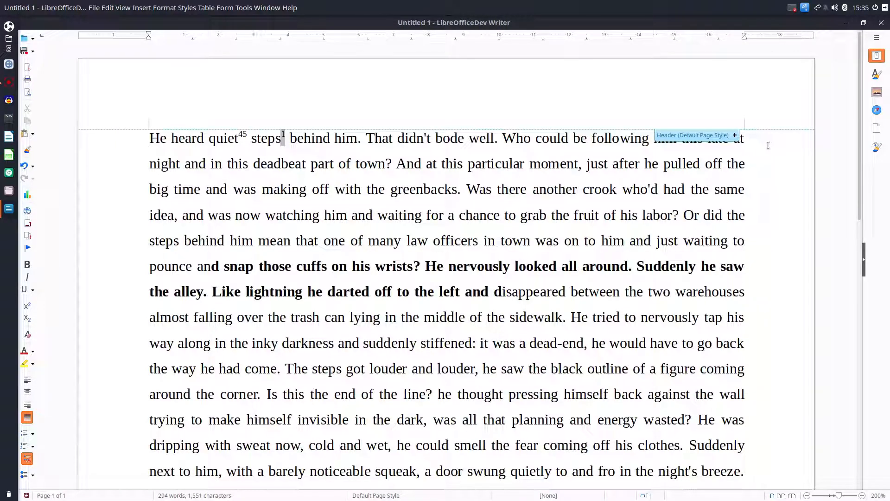
pyautogui.moveTo(678, 45)
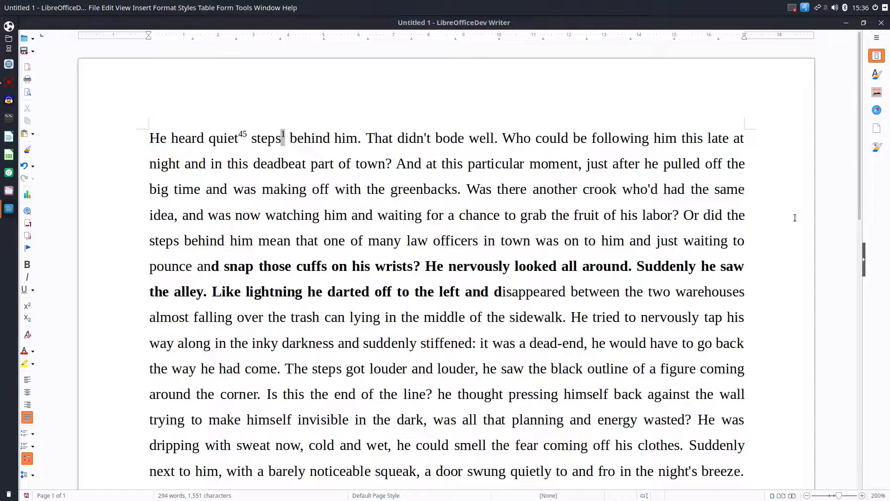
# Close the sidebar from its options menu and zoom in on the page
pyautogui.click(876, 38)
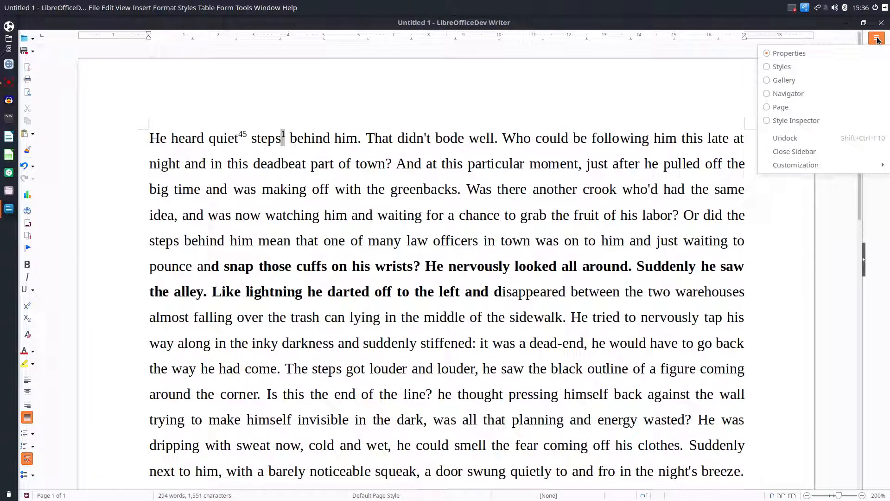
pyautogui.click(875, 38)
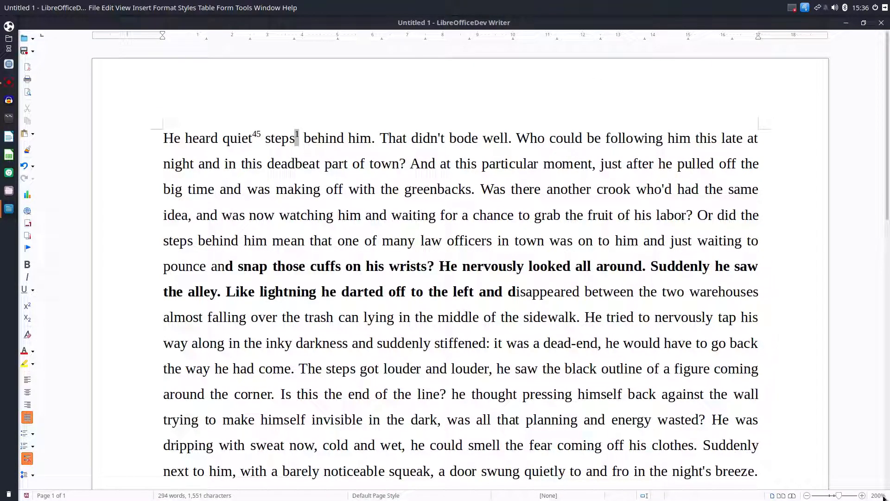
pyautogui.click(879, 495)
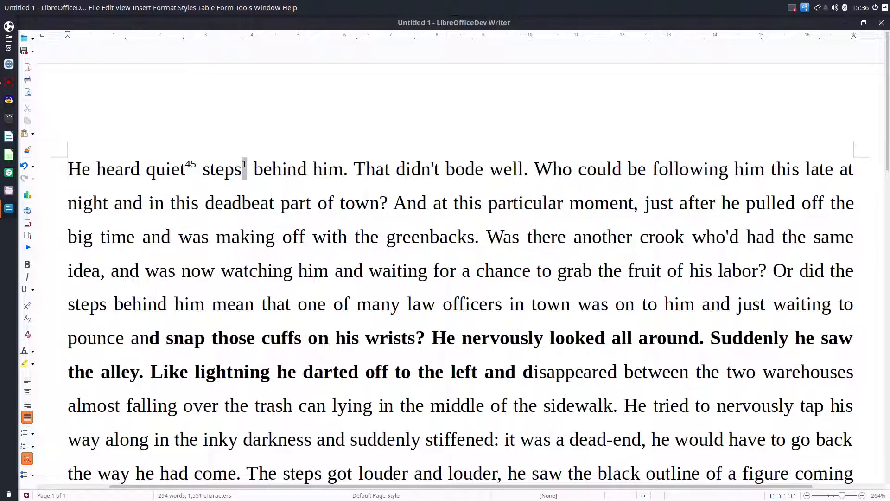
pyautogui.scroll(-3)
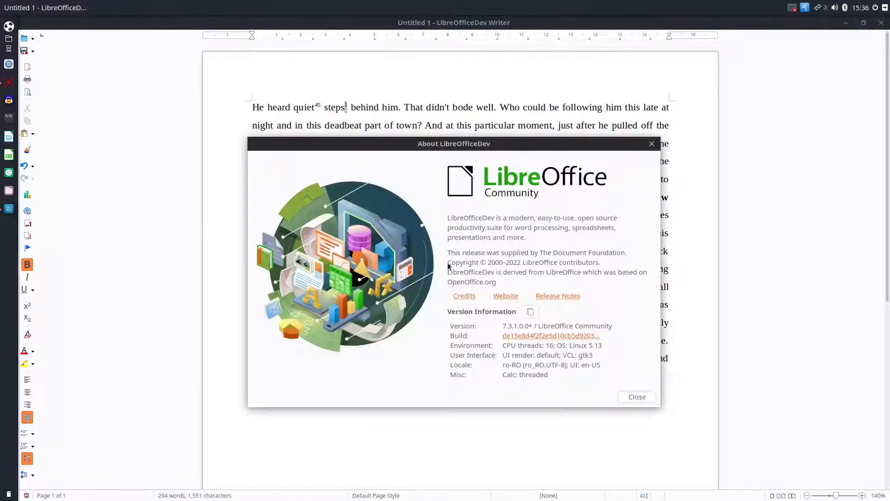
pyautogui.click(637, 397)
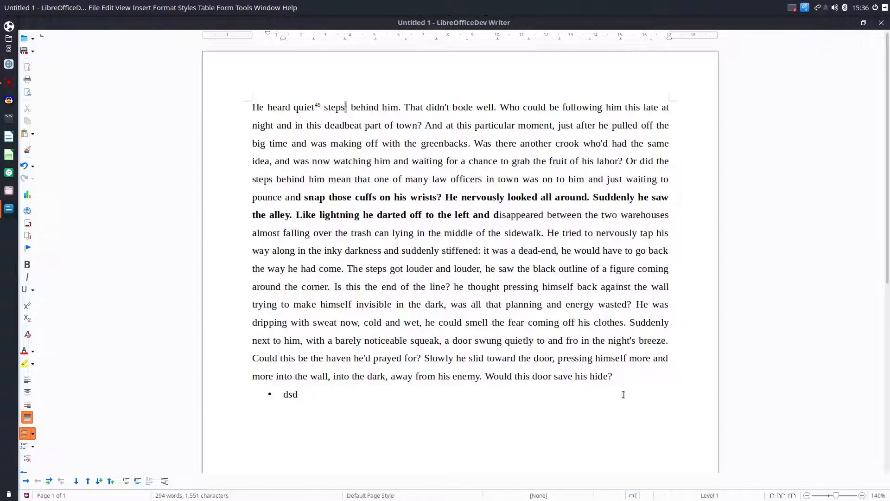